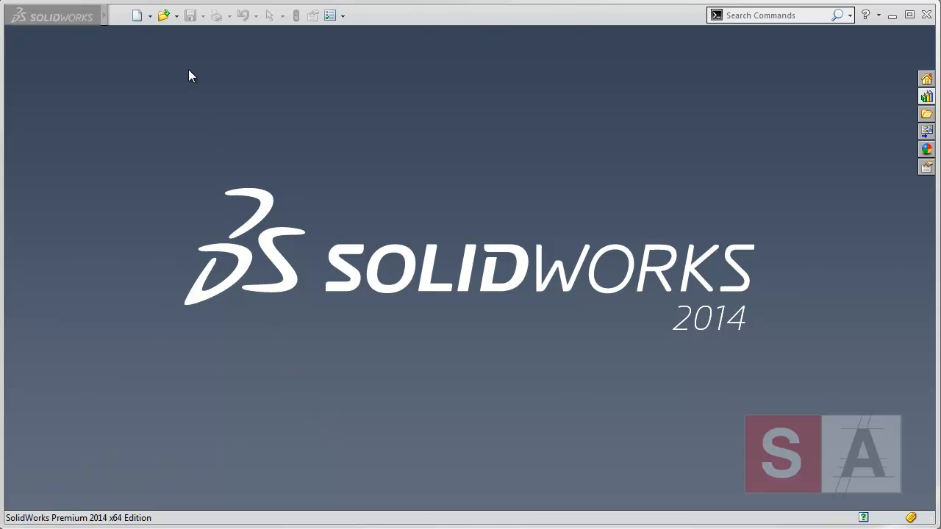
# Open FLANGED HUB.x_t from the FeatureWorks folder as an imported part.
pyautogui.click(162, 14)
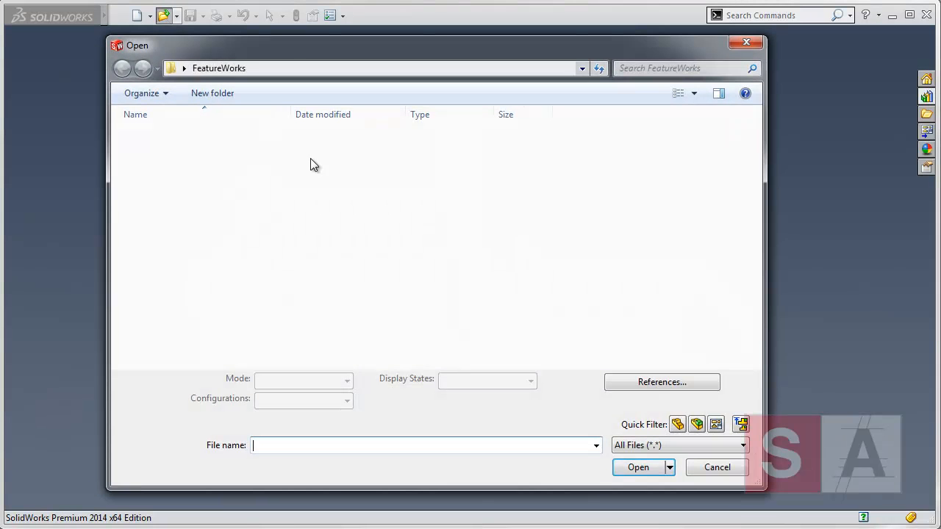
pyautogui.click(173, 135)
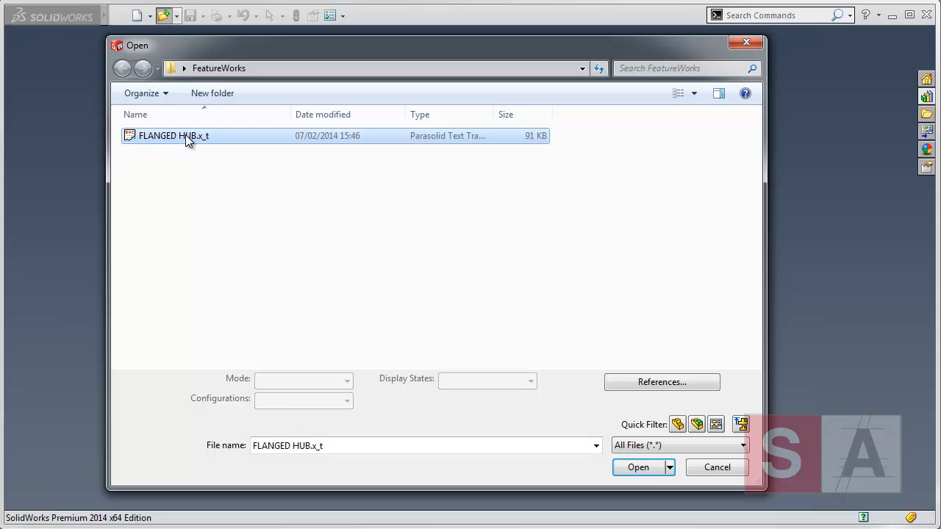
pyautogui.click(638, 468)
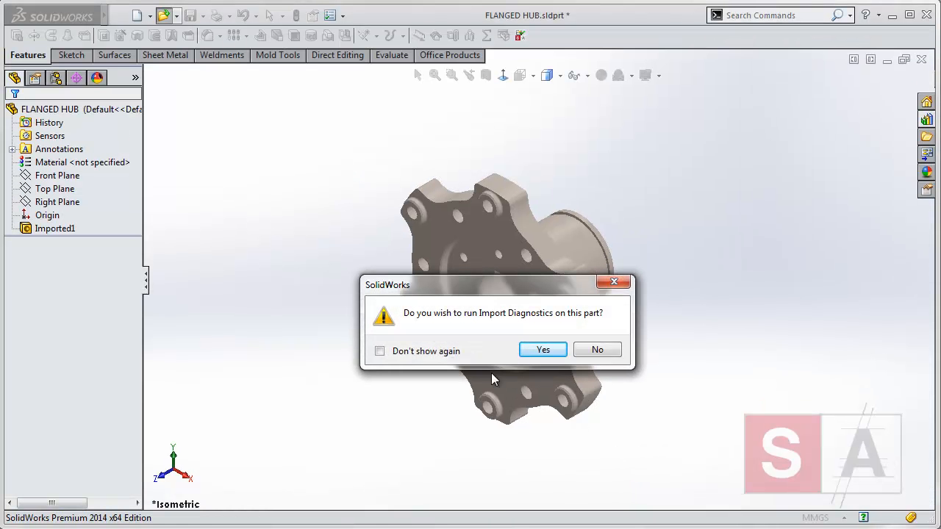
# Run Import Diagnostics on Imported1 and accept the clean no-faults result.
pyautogui.click(543, 350)
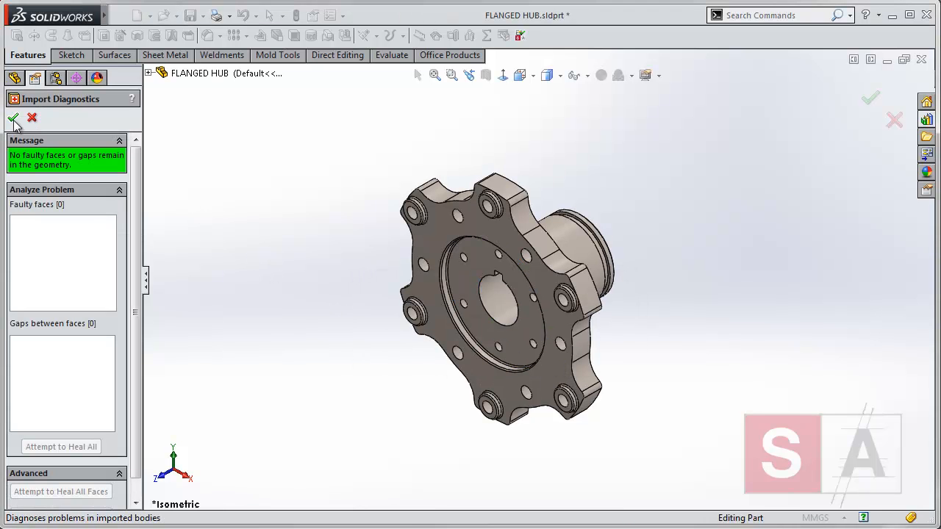
pyautogui.click(13, 117)
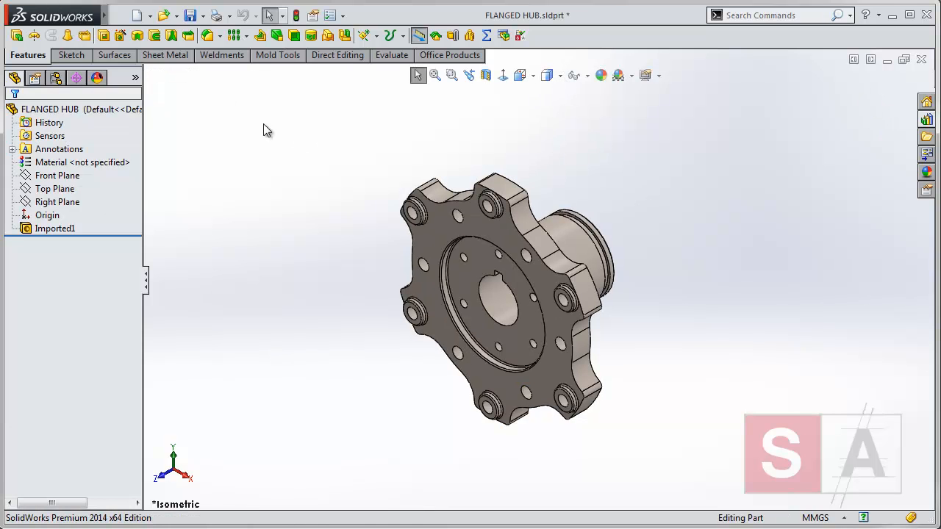
# Run FeatureWorks Recognize Features on Imported1 in Automatic mode for Extrudes and Revolves.
pyautogui.click(55, 228)
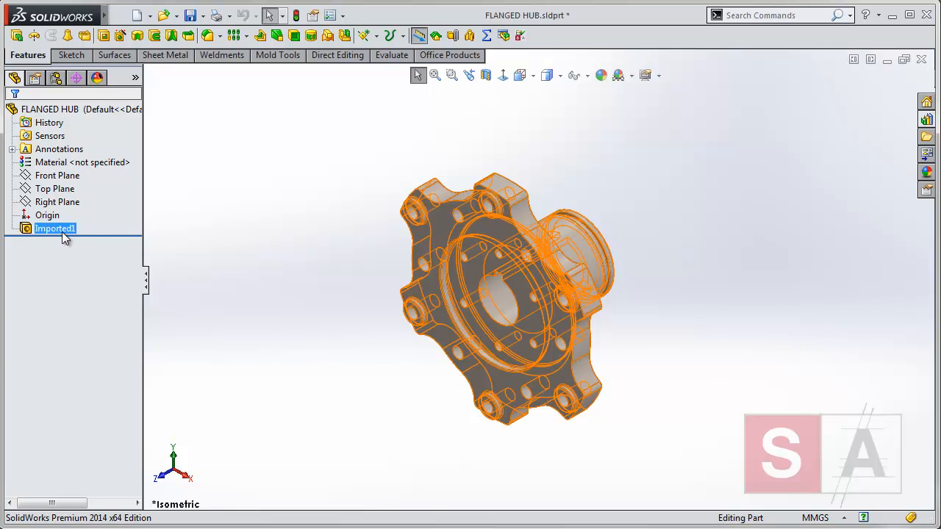
pyautogui.rightClick(56, 228)
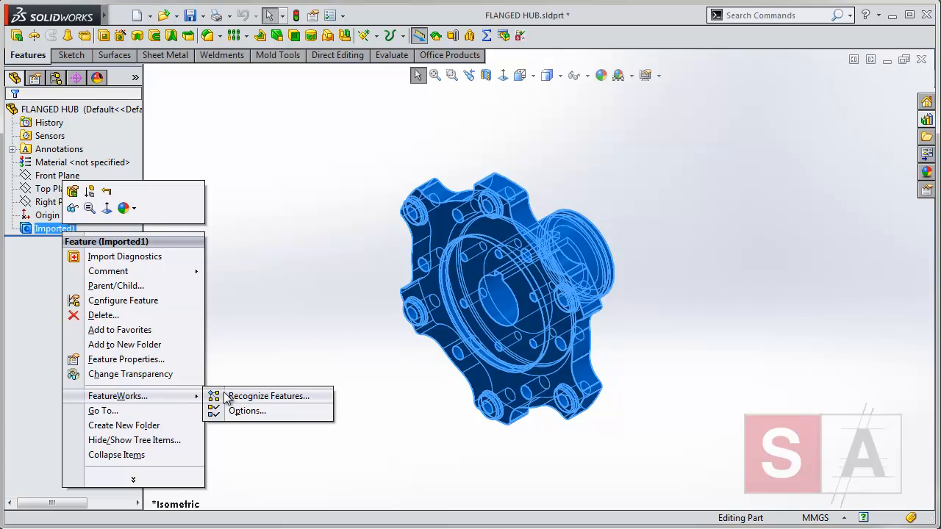
pyautogui.click(268, 396)
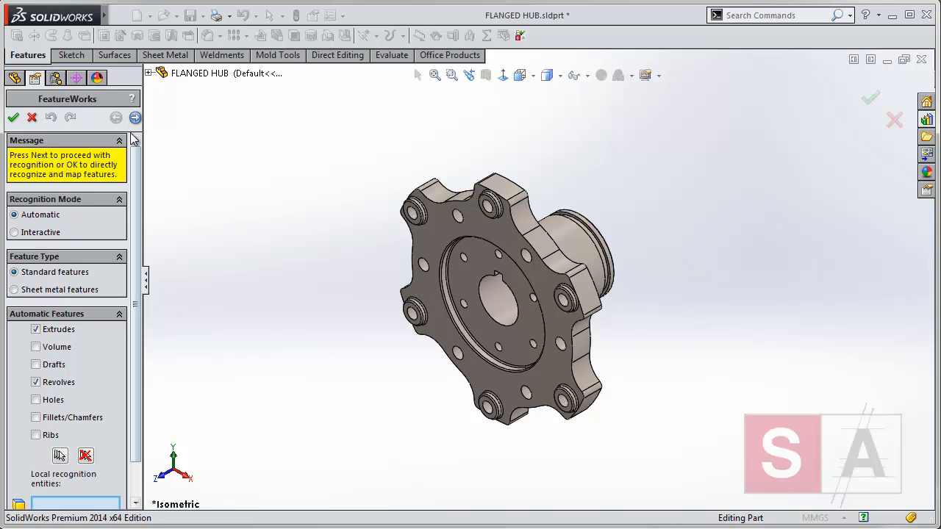
pyautogui.click(135, 117)
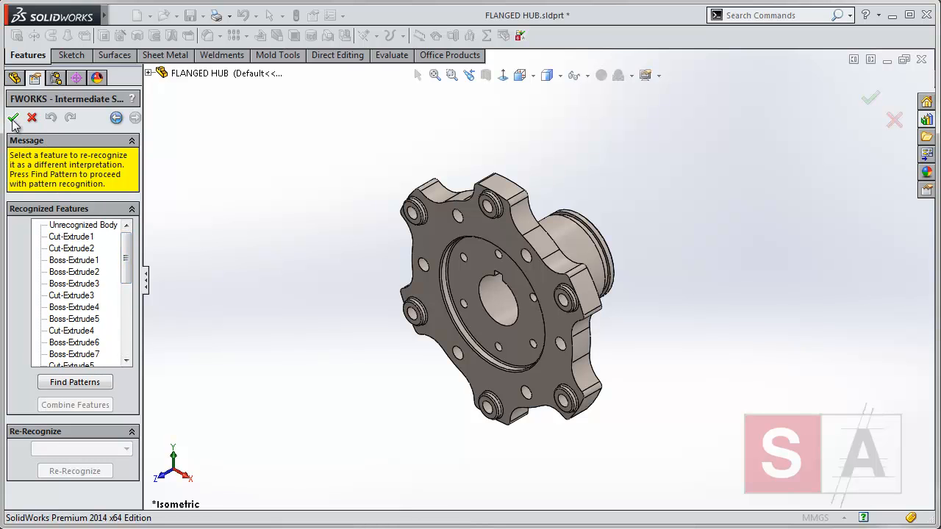
# Create the recognized features and review the new tree of extrudes, planes and cut-revolves.
pyautogui.click(12, 118)
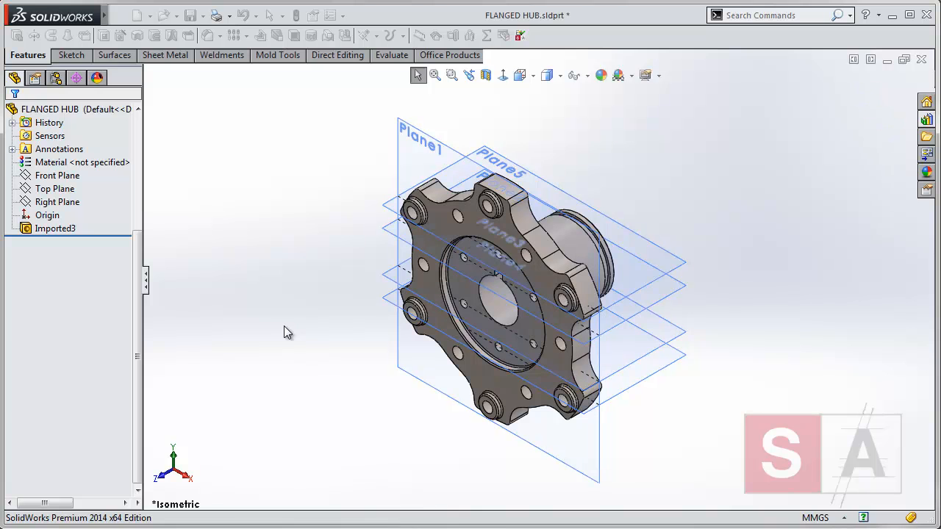
pyautogui.click(68, 56)
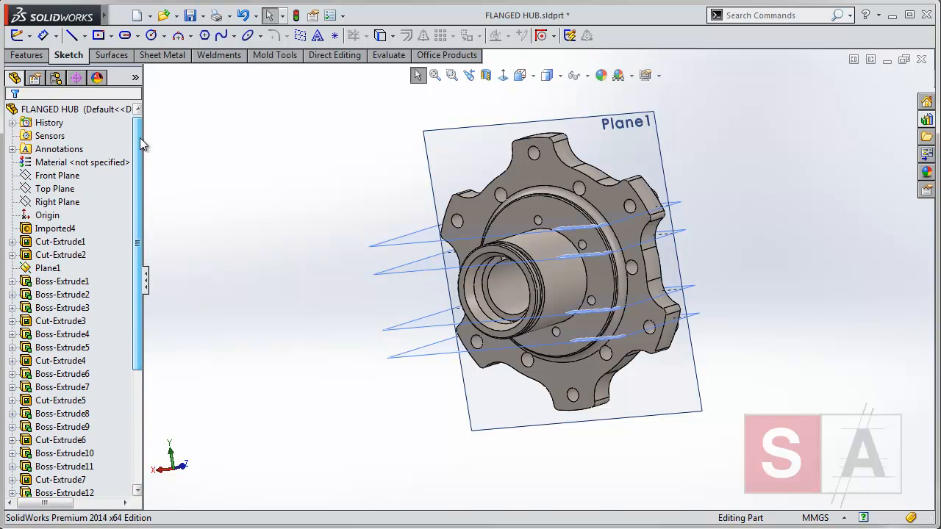
pyautogui.scroll(-3)
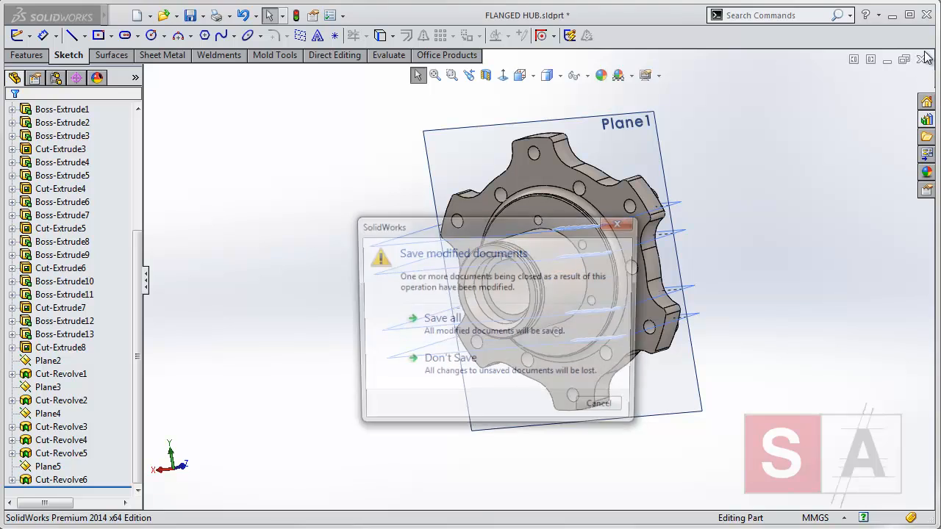
# Close the rebuilt part unsaved, reopen FLANGED HUB.x_t and pass Import Diagnostics with no faults.
pyautogui.click(450, 357)
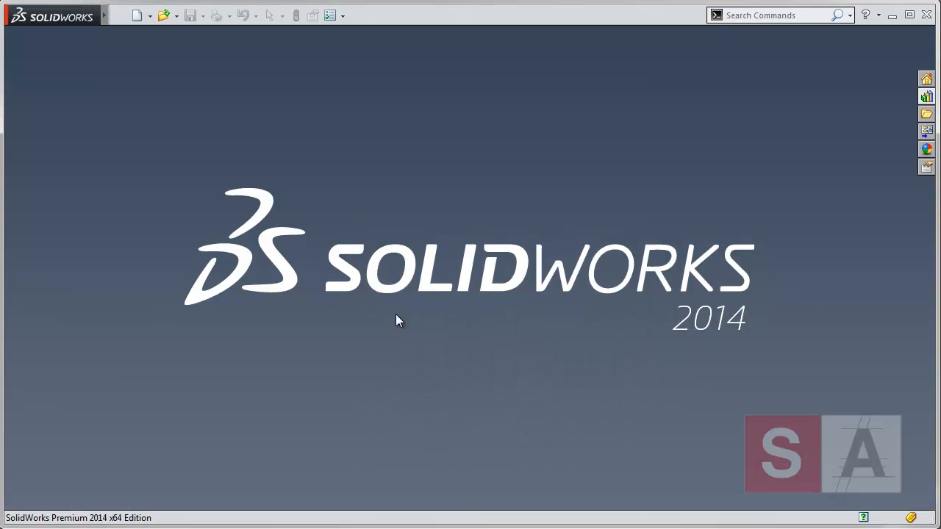
pyautogui.click(161, 15)
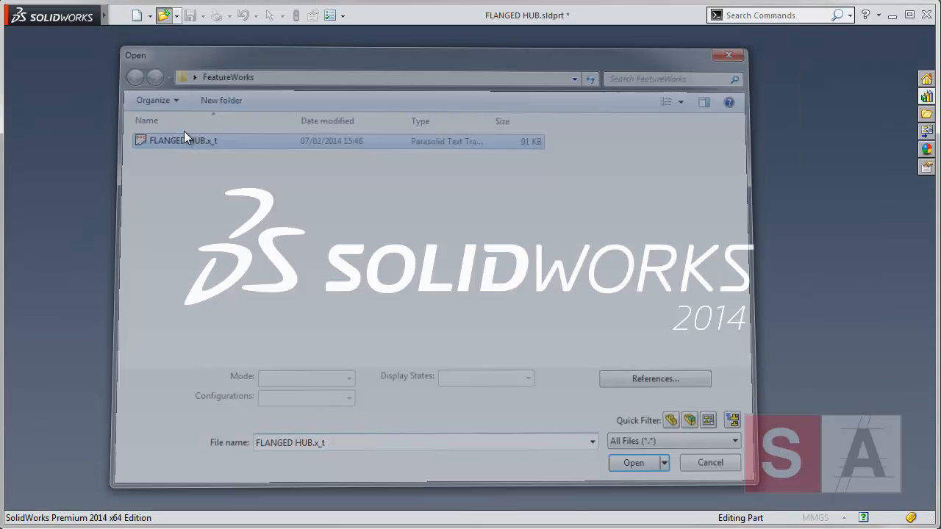
pyautogui.click(632, 462)
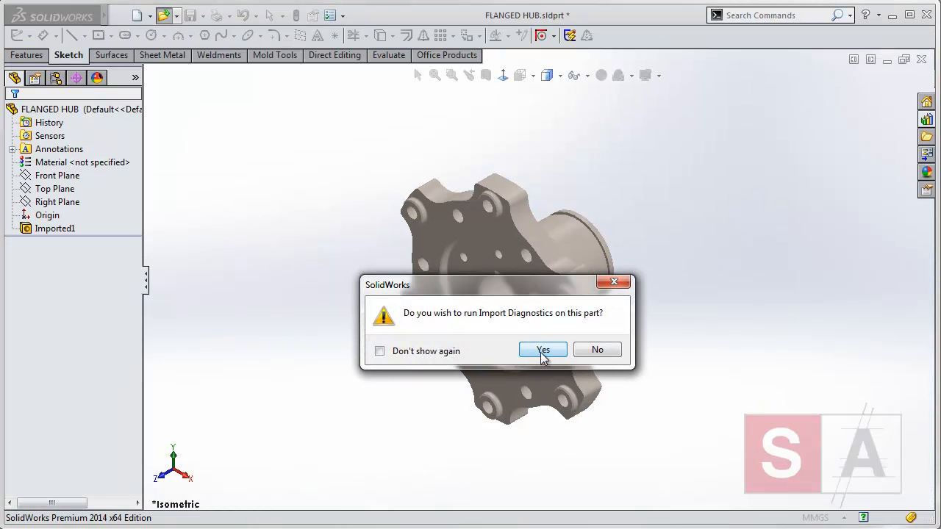
pyautogui.click(542, 350)
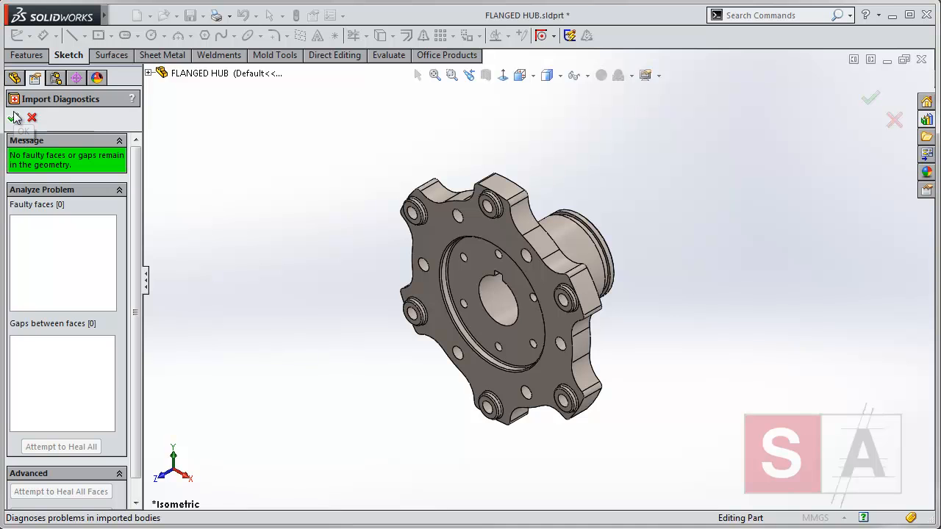
pyautogui.click(15, 117)
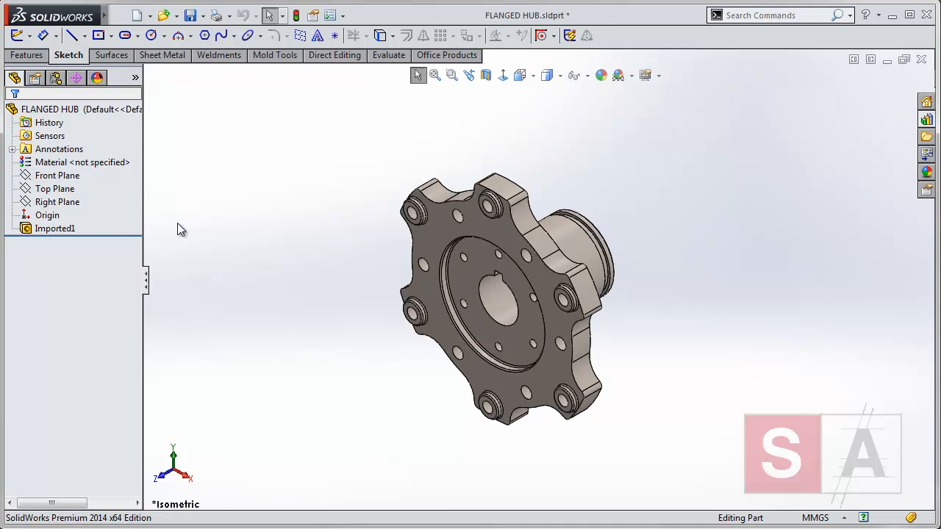
# Run FeatureWorks recognition on Imported1 for Holes and Fillets/Chamfers, reaching the intermediate results.
pyautogui.click(55, 228)
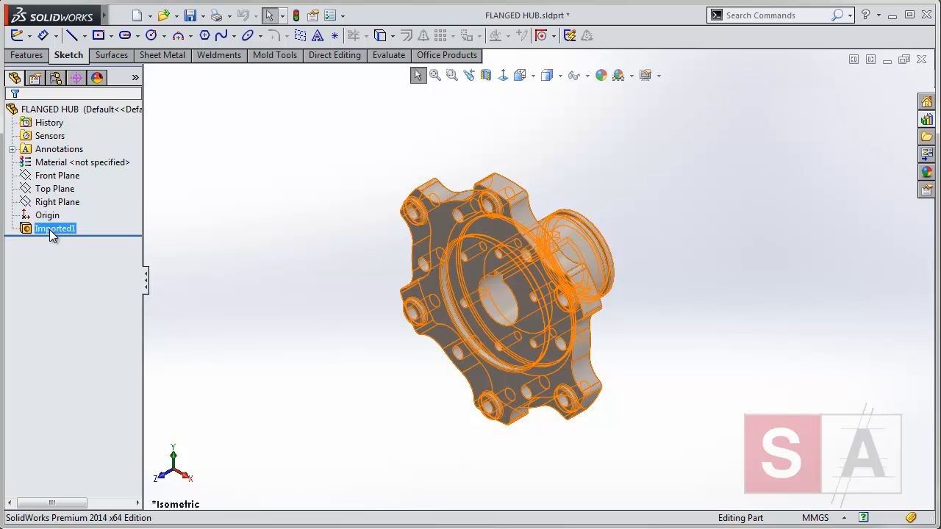
pyautogui.rightClick(55, 228)
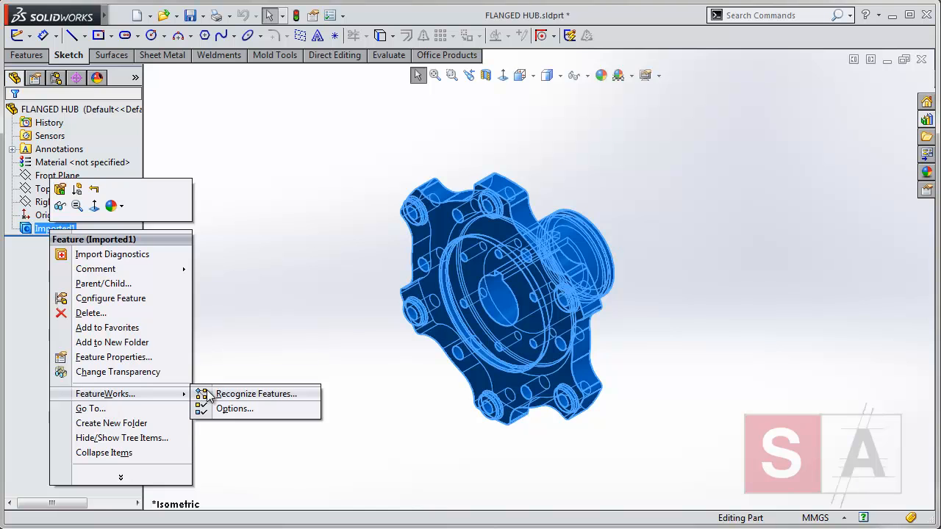
pyautogui.click(256, 394)
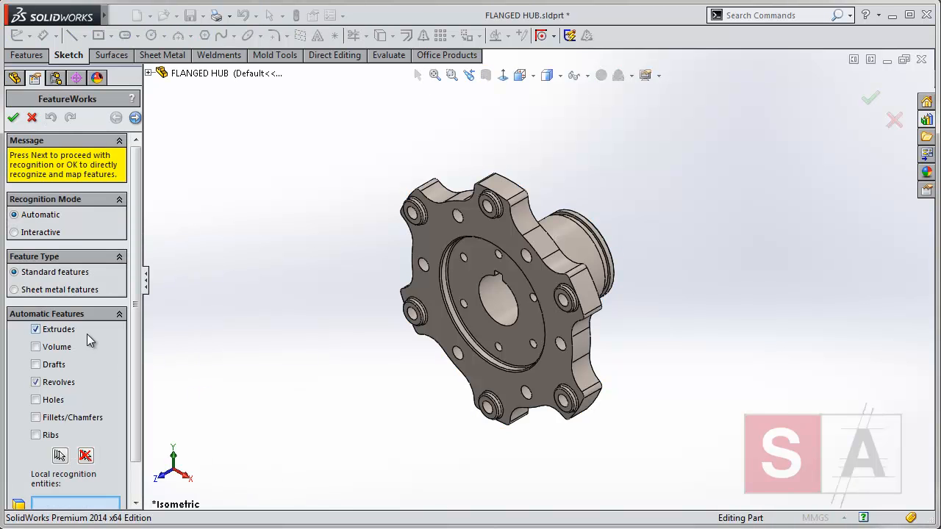
pyautogui.scroll(-3)
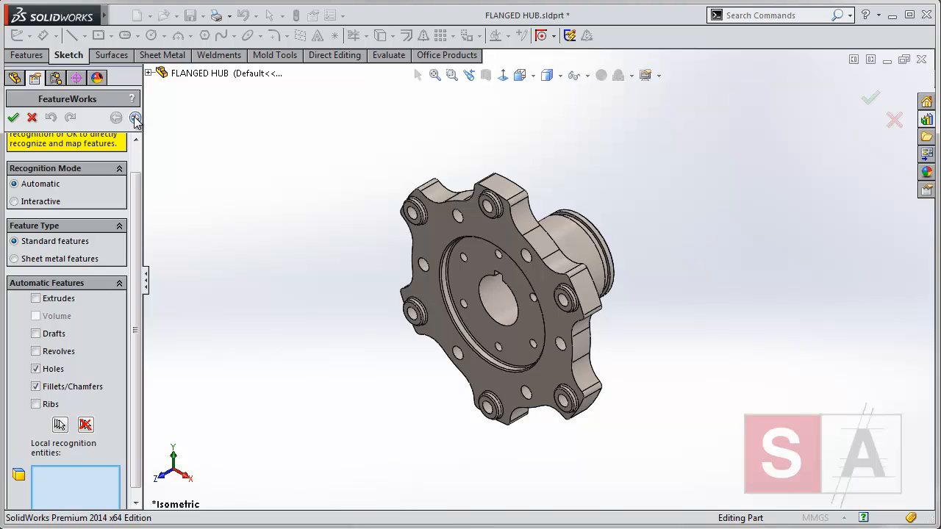
pyautogui.click(135, 118)
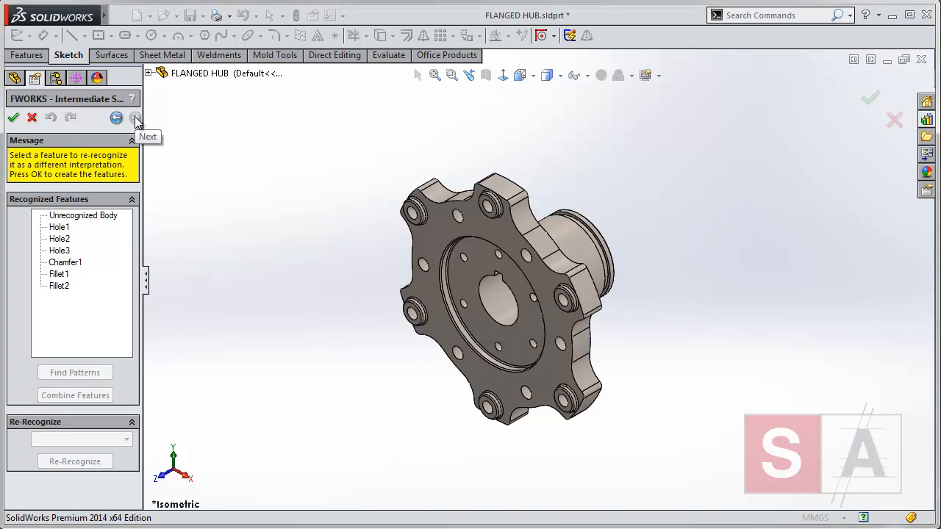
pyautogui.moveTo(116, 118)
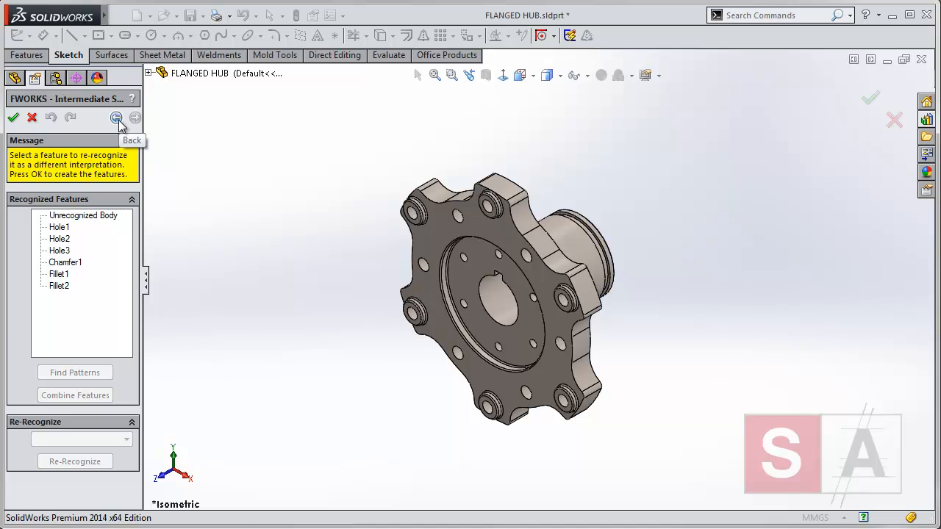
# Review Hole1 and Chamfer1, keep the recognized features and continue recognition on the remaining body.
pyautogui.click(59, 227)
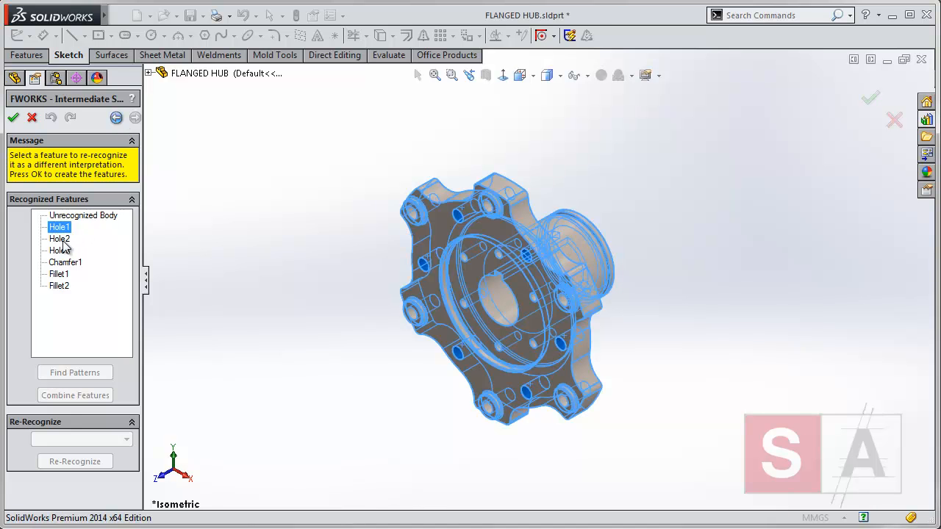
pyautogui.click(65, 262)
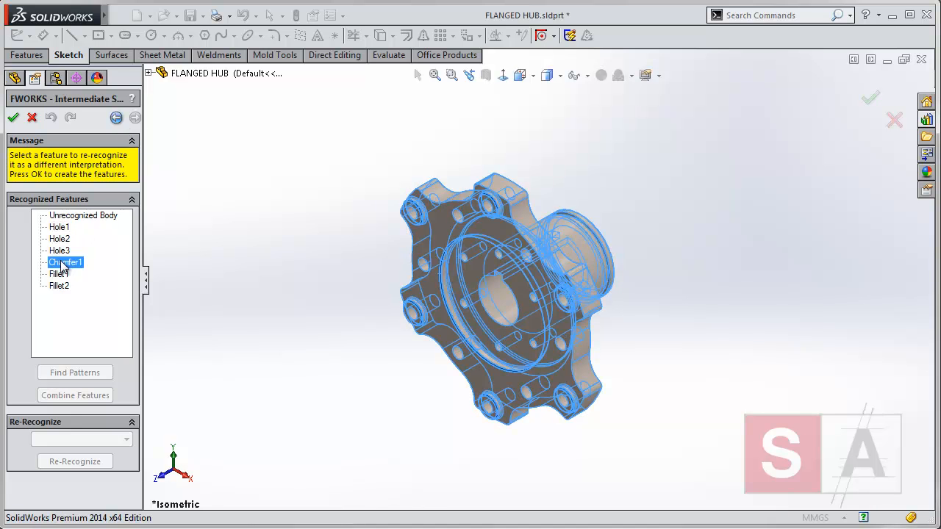
pyautogui.click(58, 285)
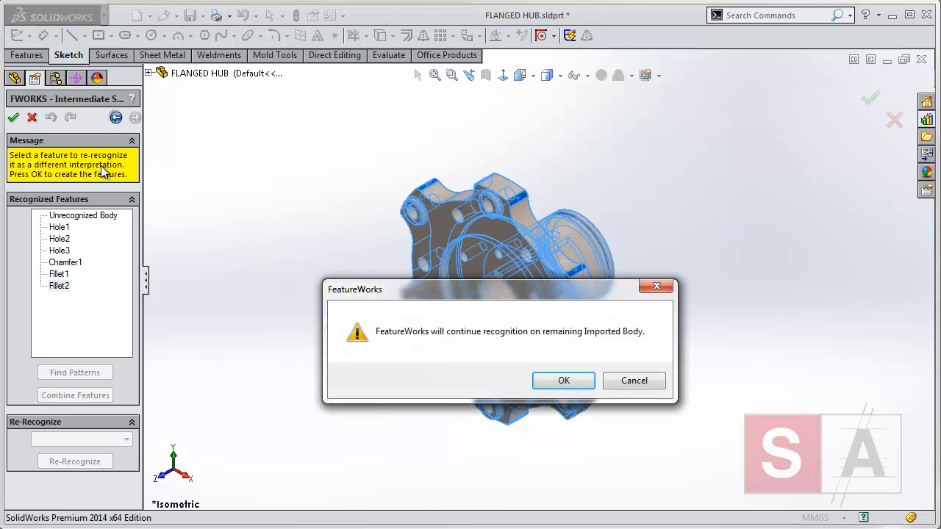
pyautogui.click(563, 379)
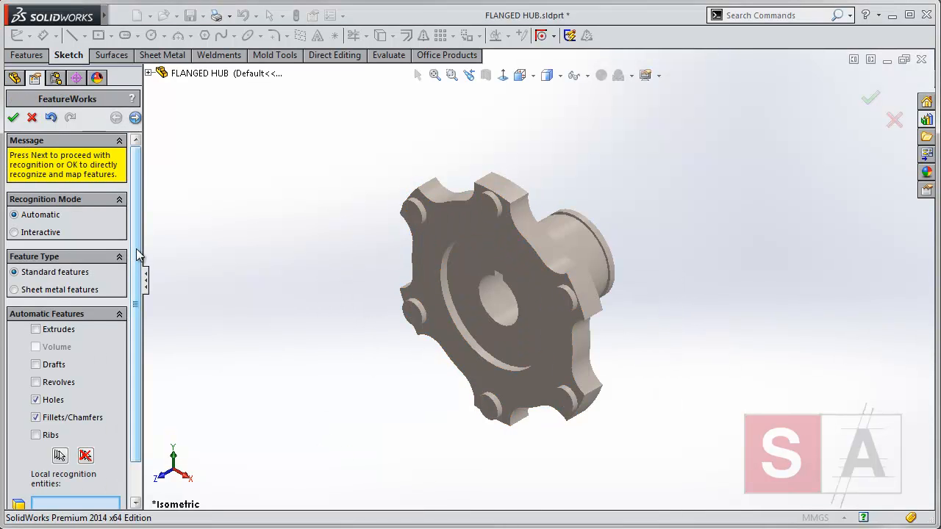
# Recognize Extrudes only on the remaining body, yielding six boss-extrudes.
pyautogui.scroll(-3)
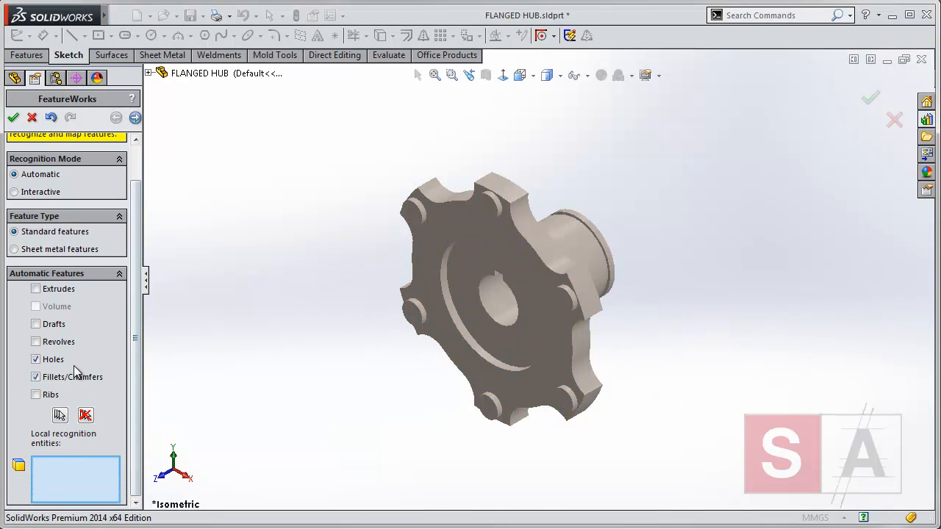
pyautogui.click(35, 358)
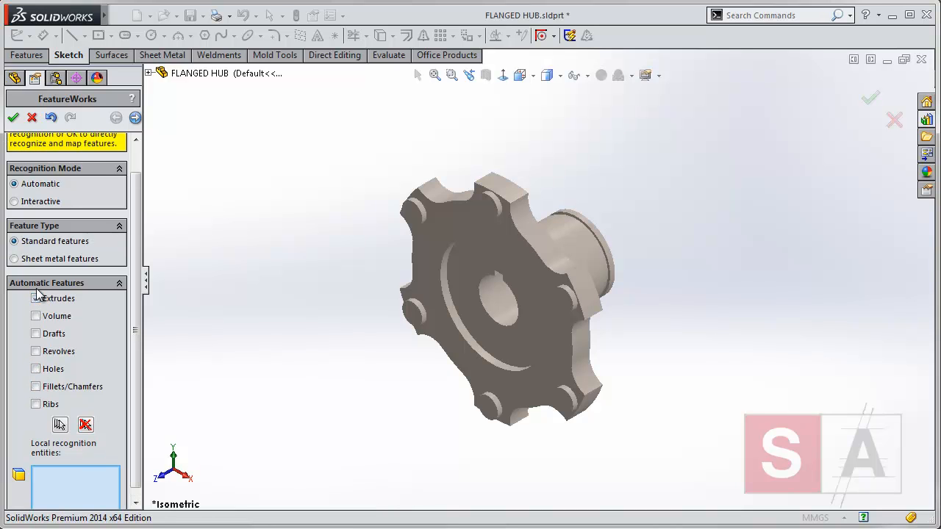
pyautogui.click(35, 298)
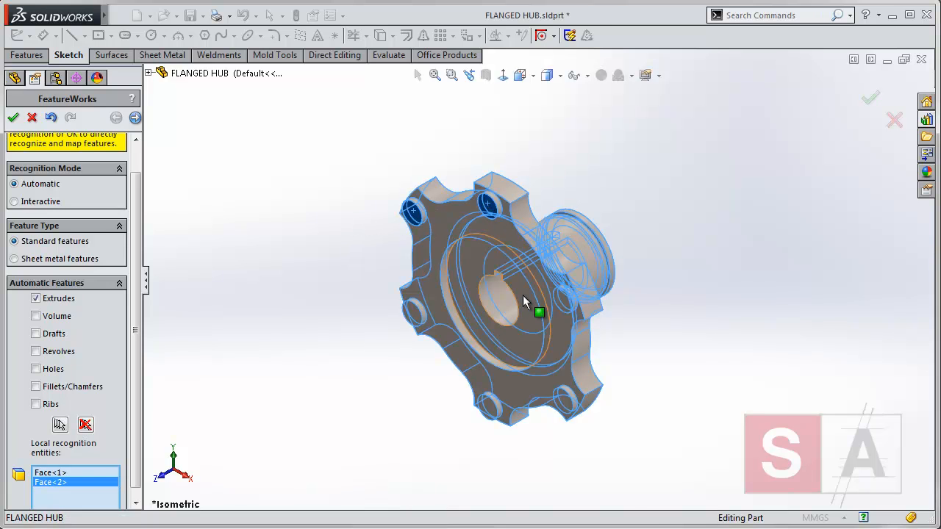
pyautogui.click(566, 397)
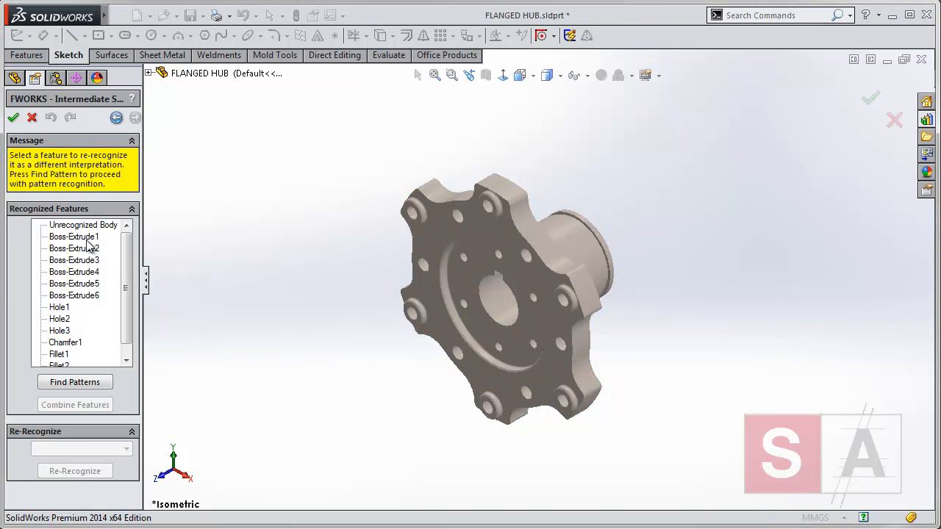
# Combine Boss-Extrude1 through Boss-Extrude6 into one Boss-Extrude1 and continue on the remaining body.
pyautogui.click(73, 236)
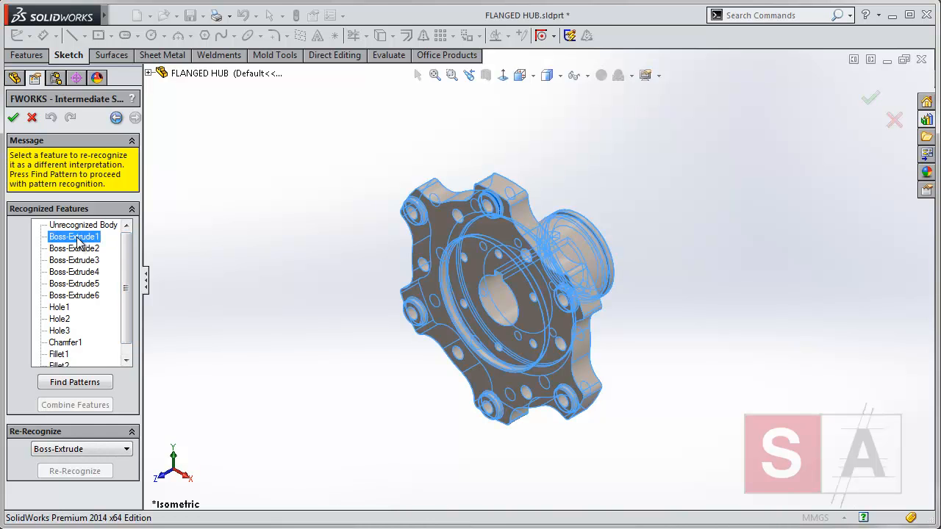
pyautogui.moveTo(76, 302)
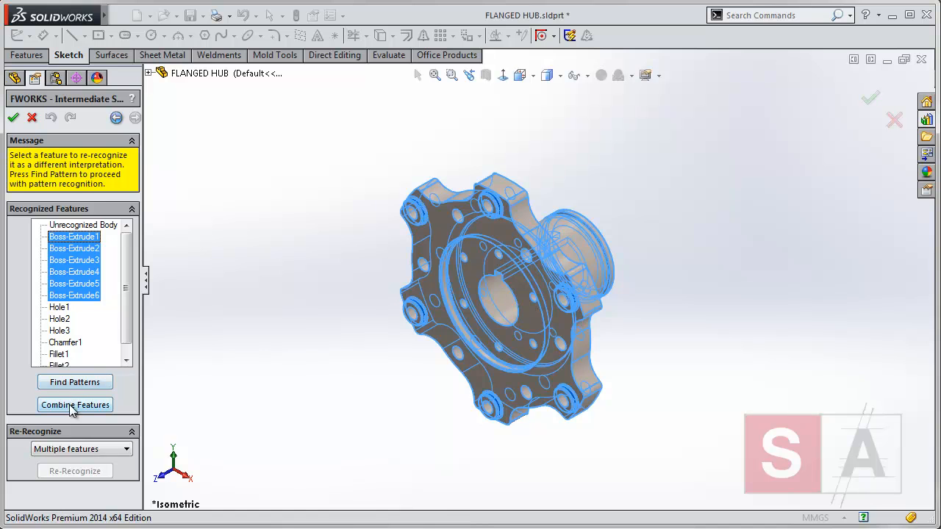
pyautogui.click(74, 406)
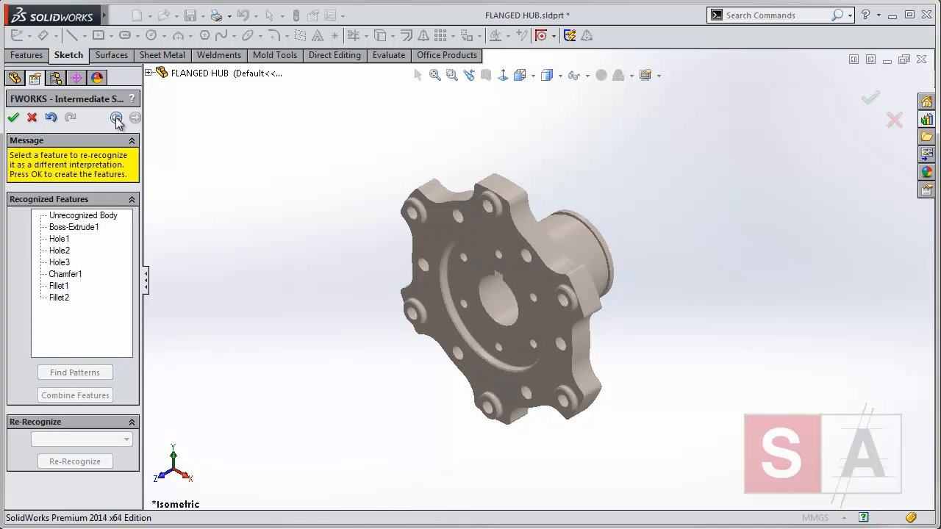
pyautogui.click(116, 118)
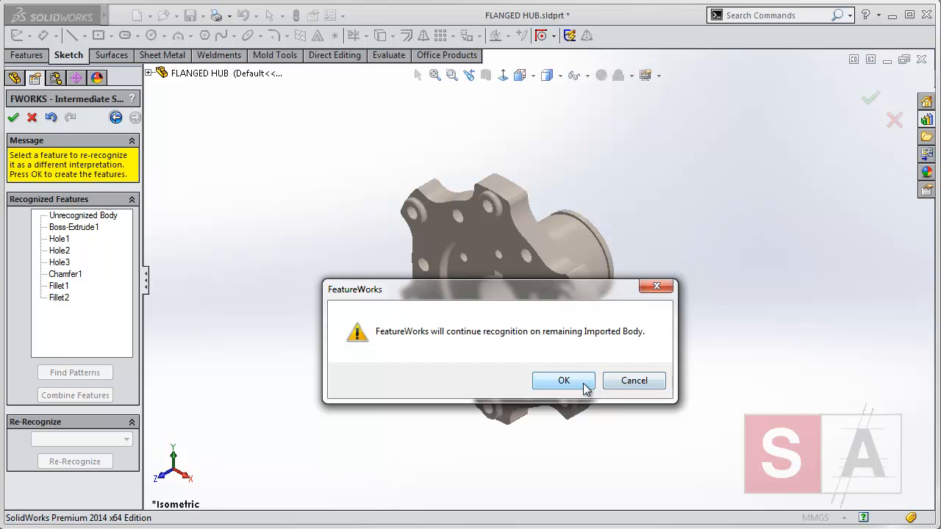
# Continue recognition with Revolves added to Extrudes, finding the base revolve, cut-extrudes and cut revolve.
pyautogui.click(565, 379)
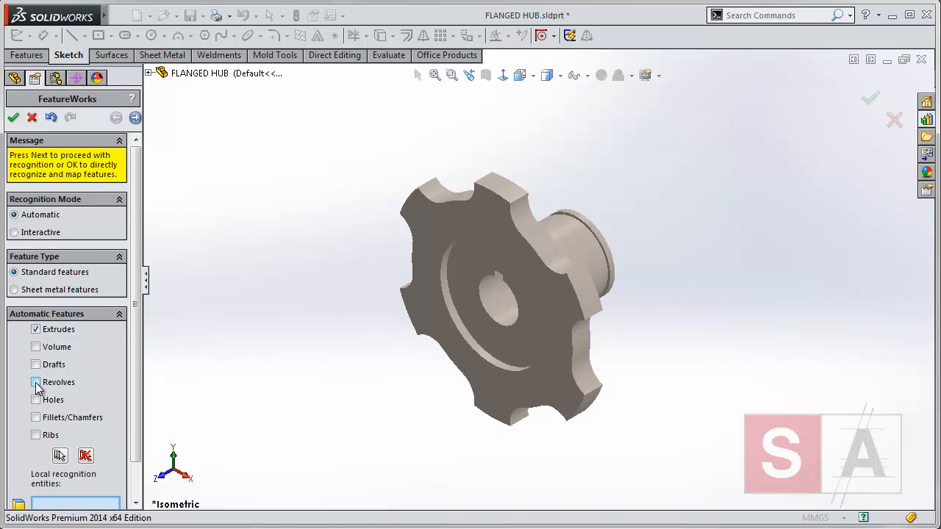
pyautogui.click(35, 382)
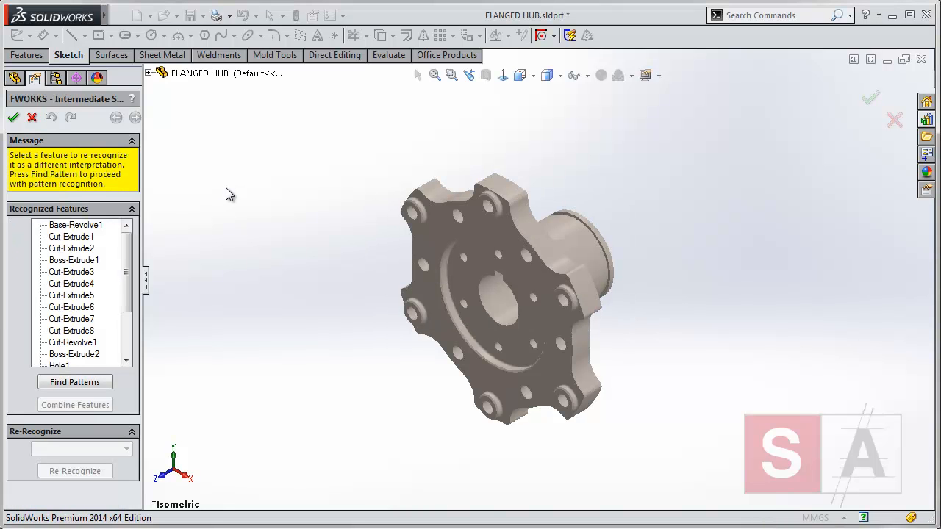
# Merge Cut-Extrude3 through Cut-Extrude8 into a single Cut-Extrude3 with Combine Features.
pyautogui.click(70, 271)
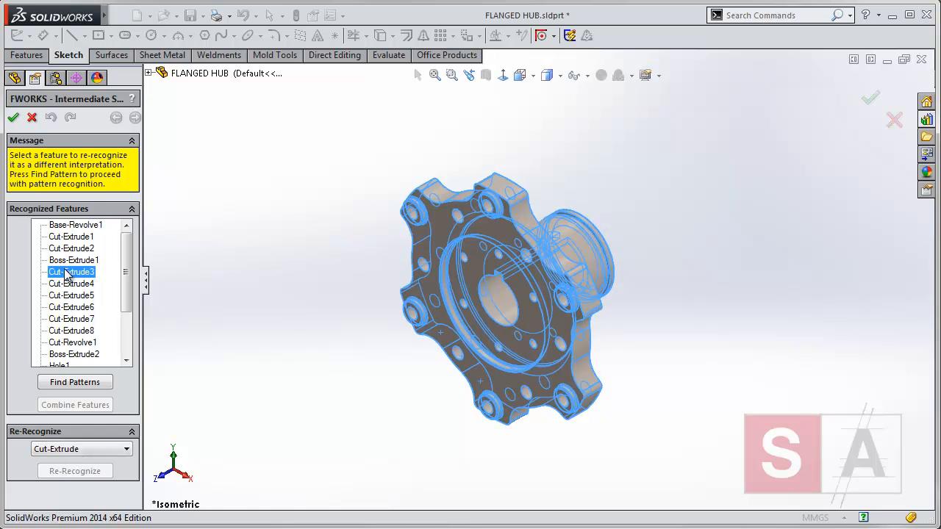
pyautogui.click(71, 284)
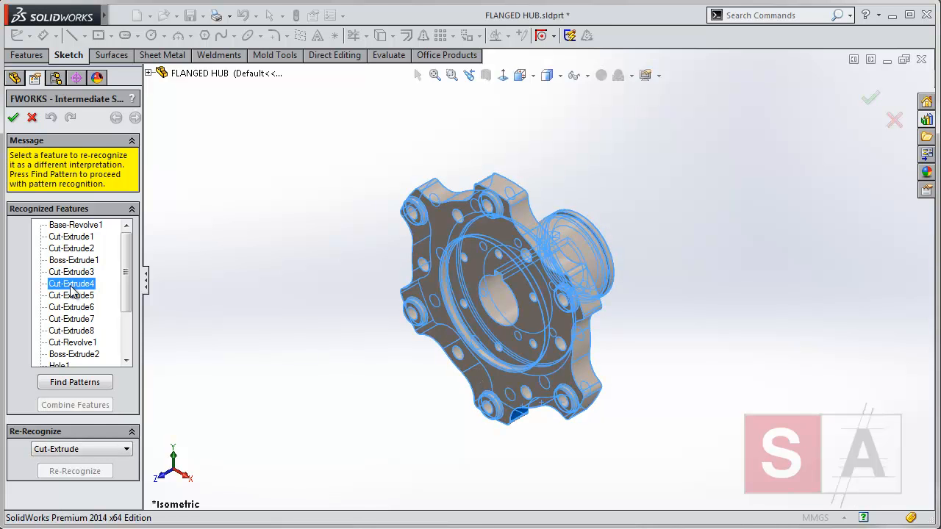
pyautogui.click(70, 307)
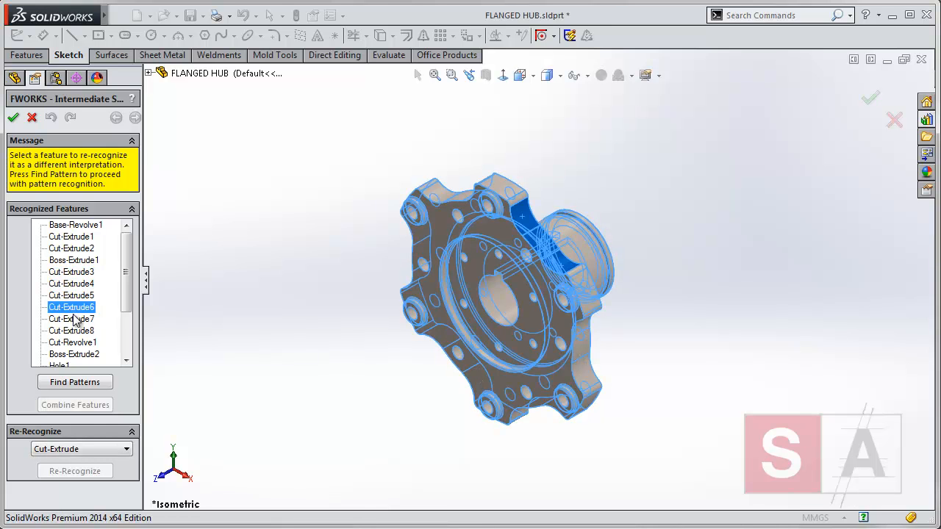
pyautogui.click(71, 329)
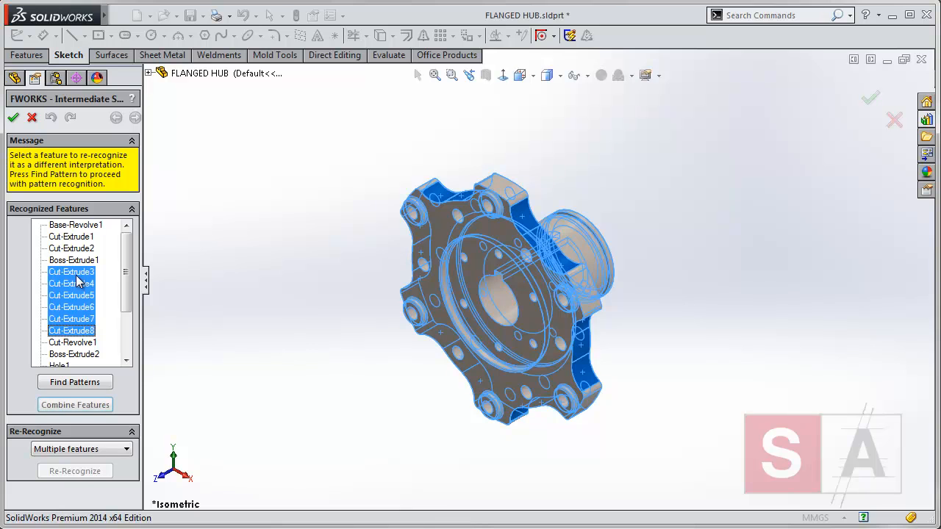
pyautogui.click(75, 405)
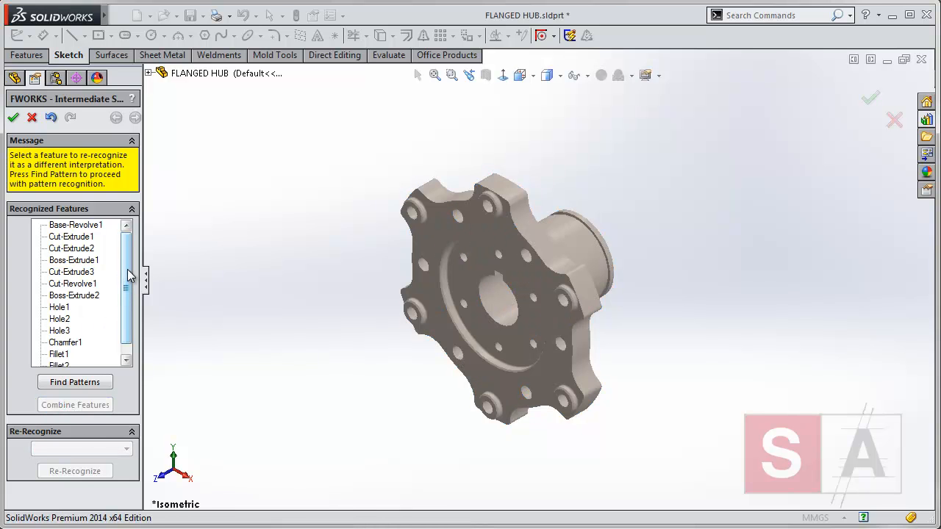
# Accept the recognized features to finish the FeatureWorks session and show the design tree.
pyautogui.scroll(-3)
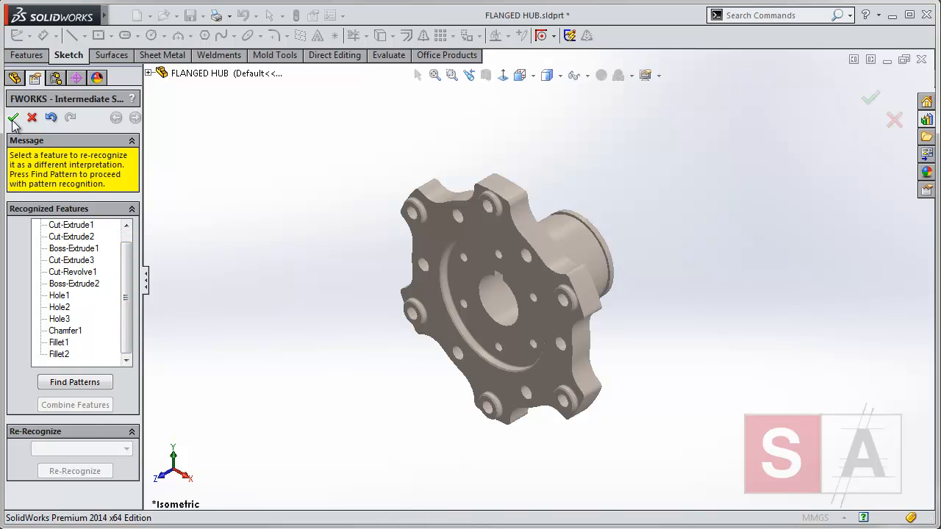
pyautogui.click(13, 118)
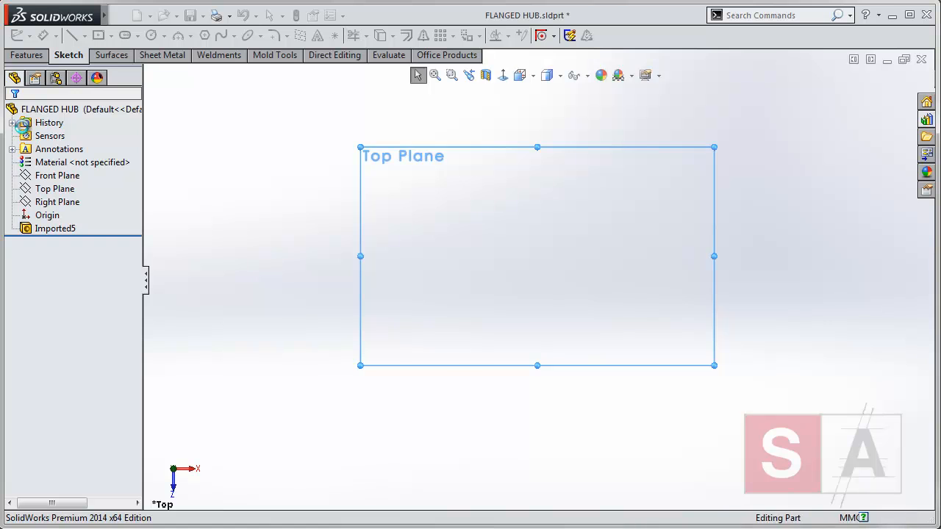